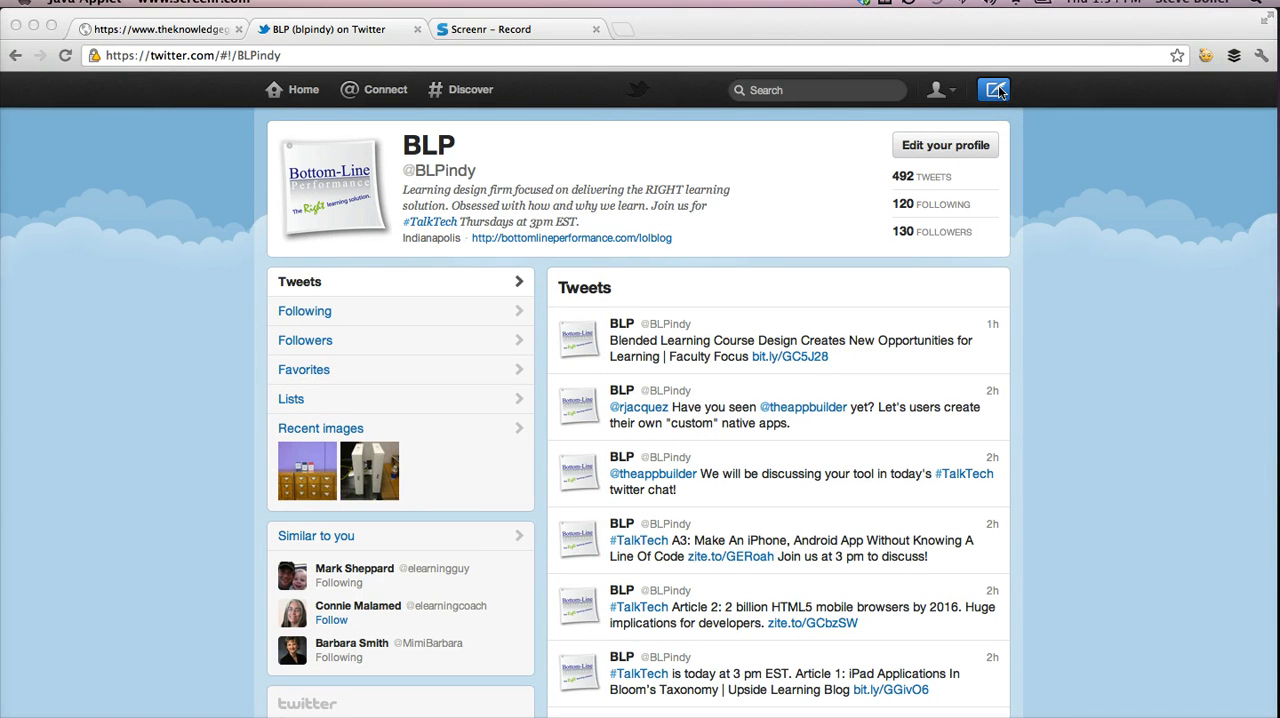
Compose a new tweet reading "I really love this new iPad."
left_click(992, 88)
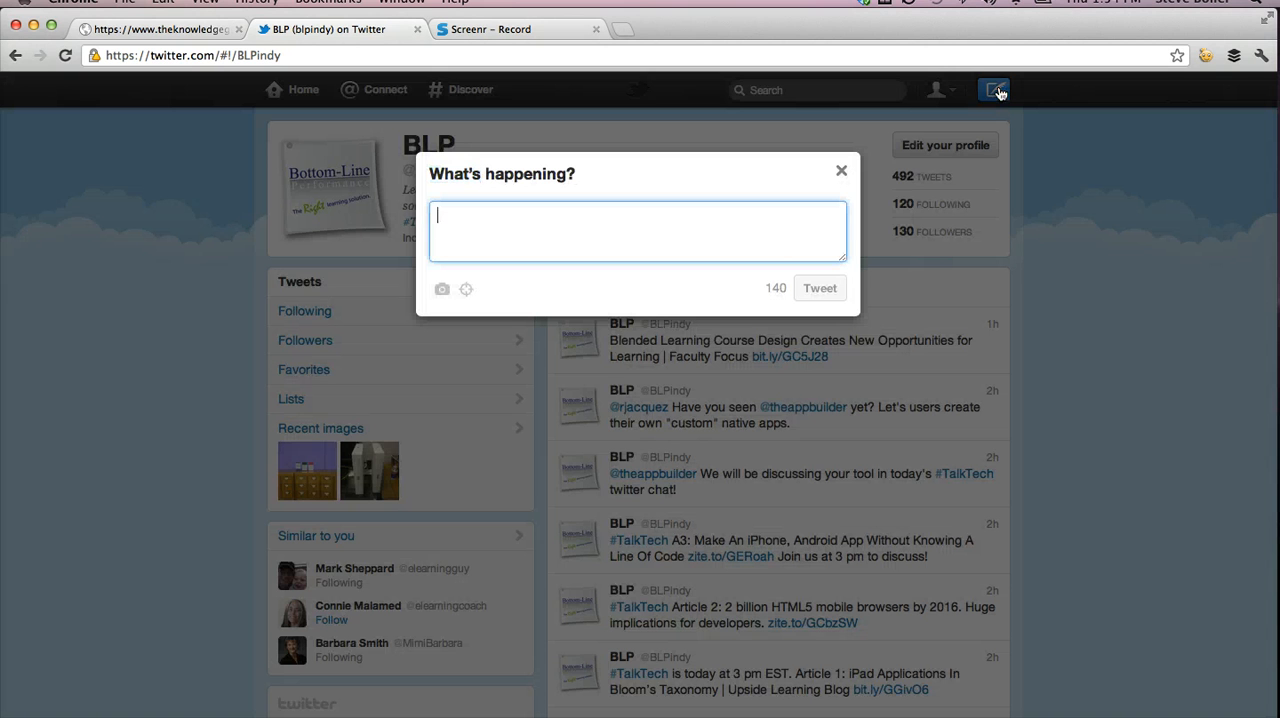
type("I really love t")
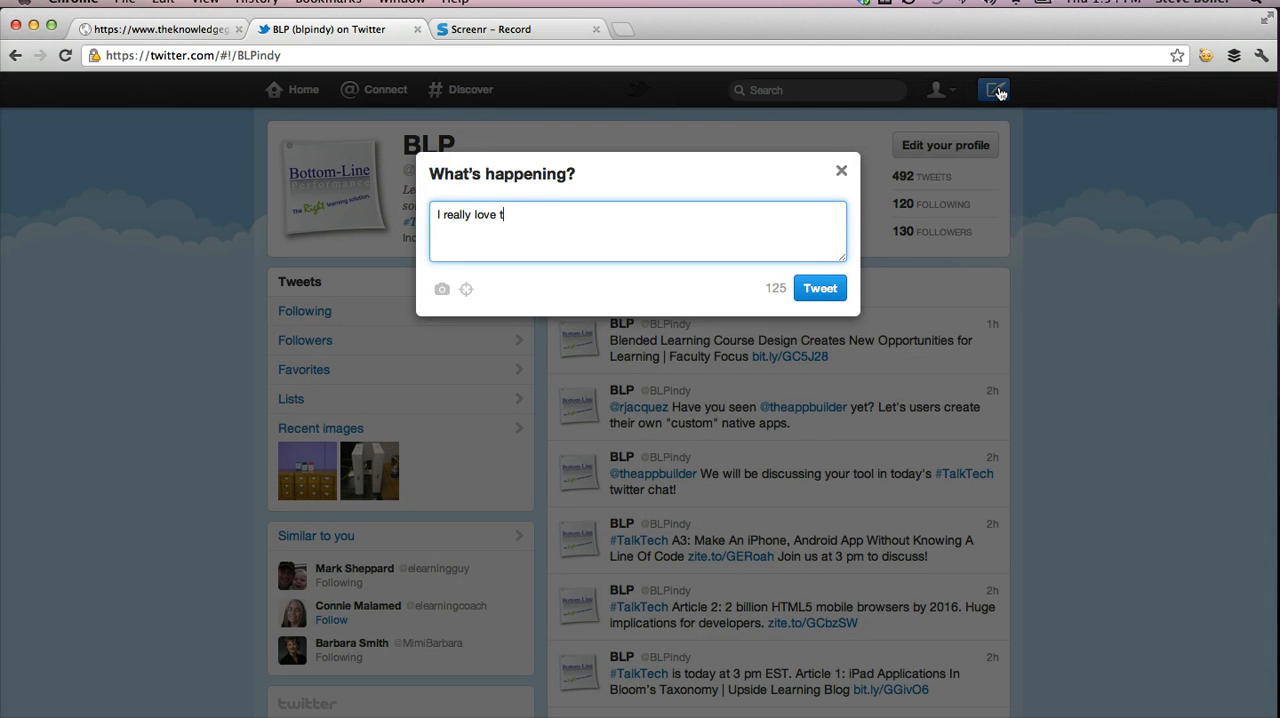
type("his new iPad")
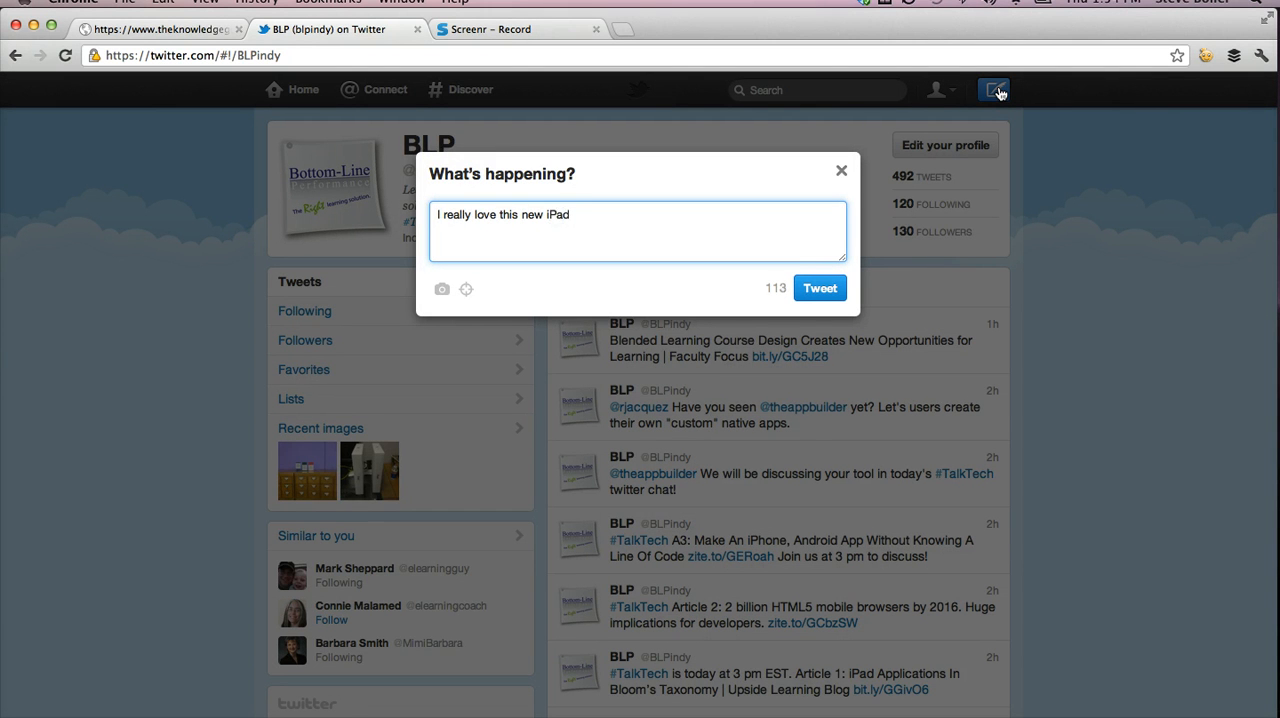
type(".")
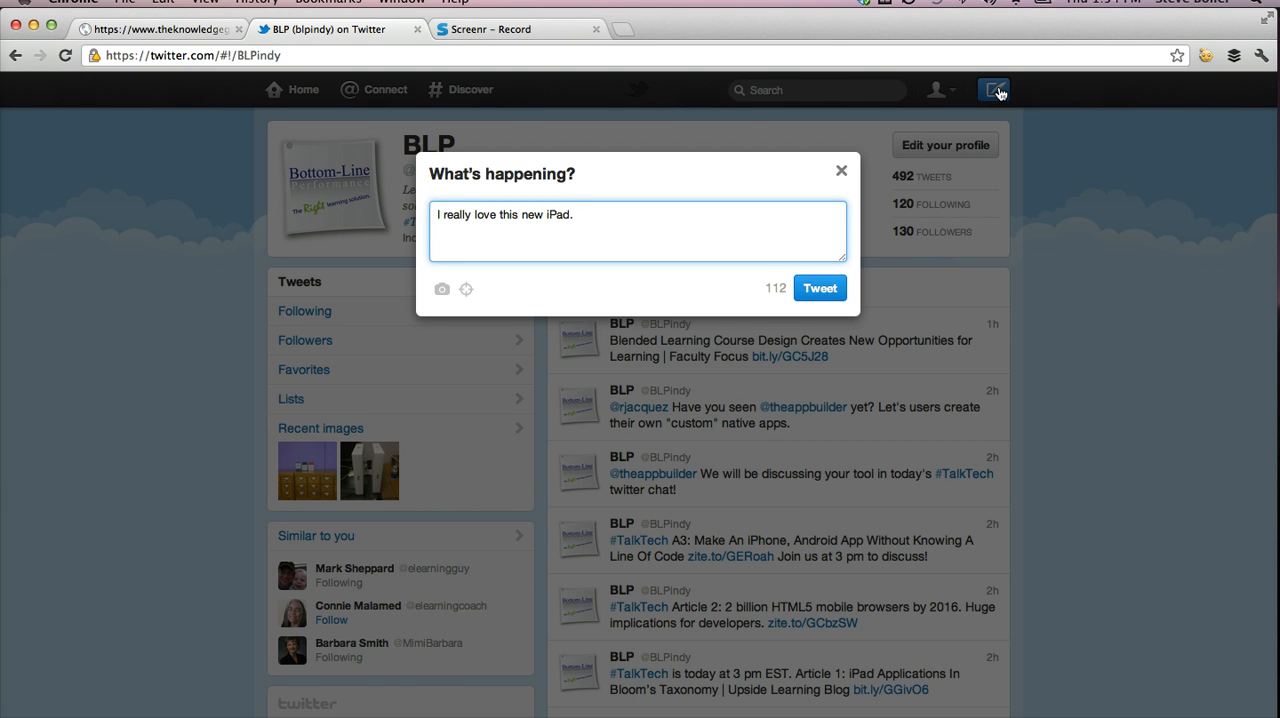
Append " #Apple #iPad" to the tweet and publish it
type("#Apple #")
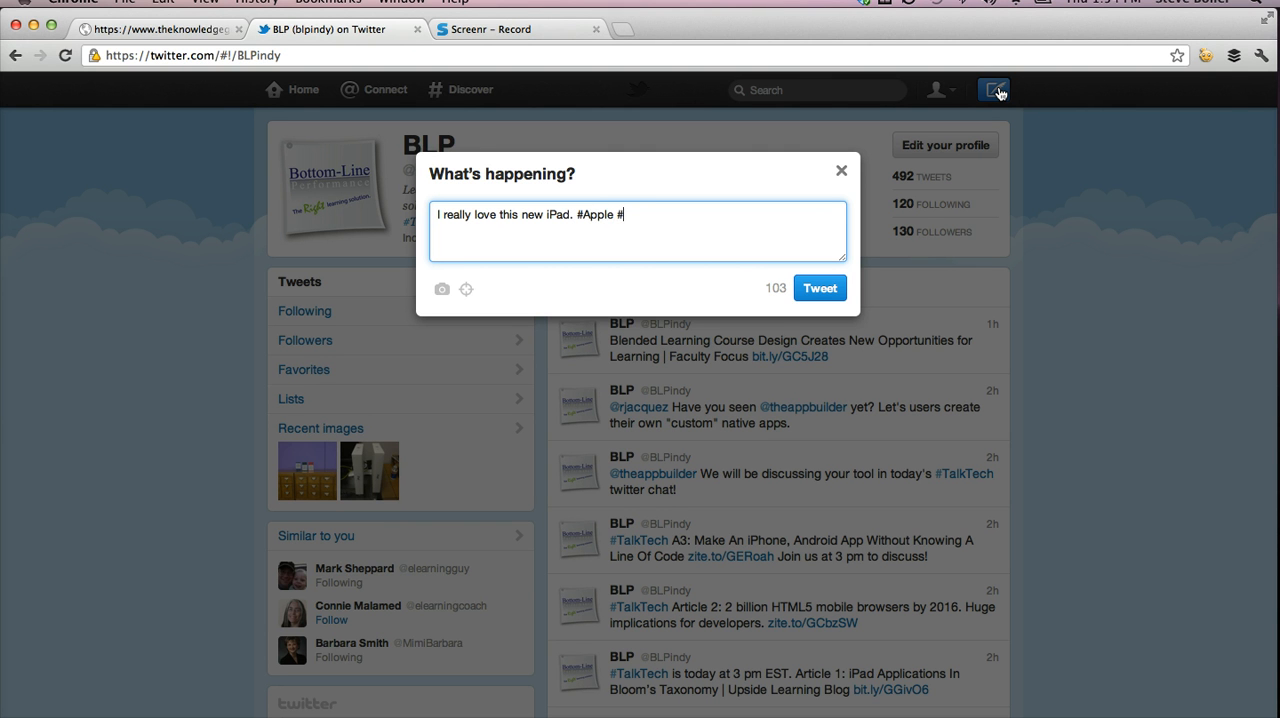
type("iPad")
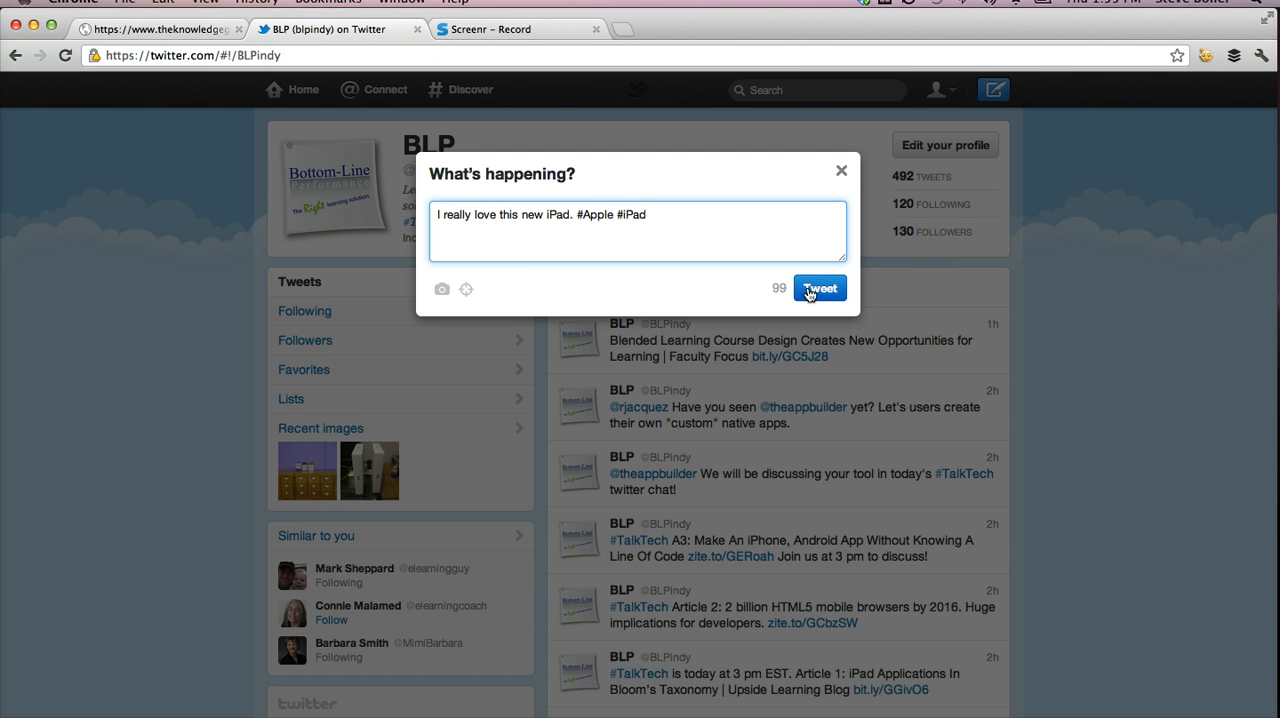
left_click(820, 288)
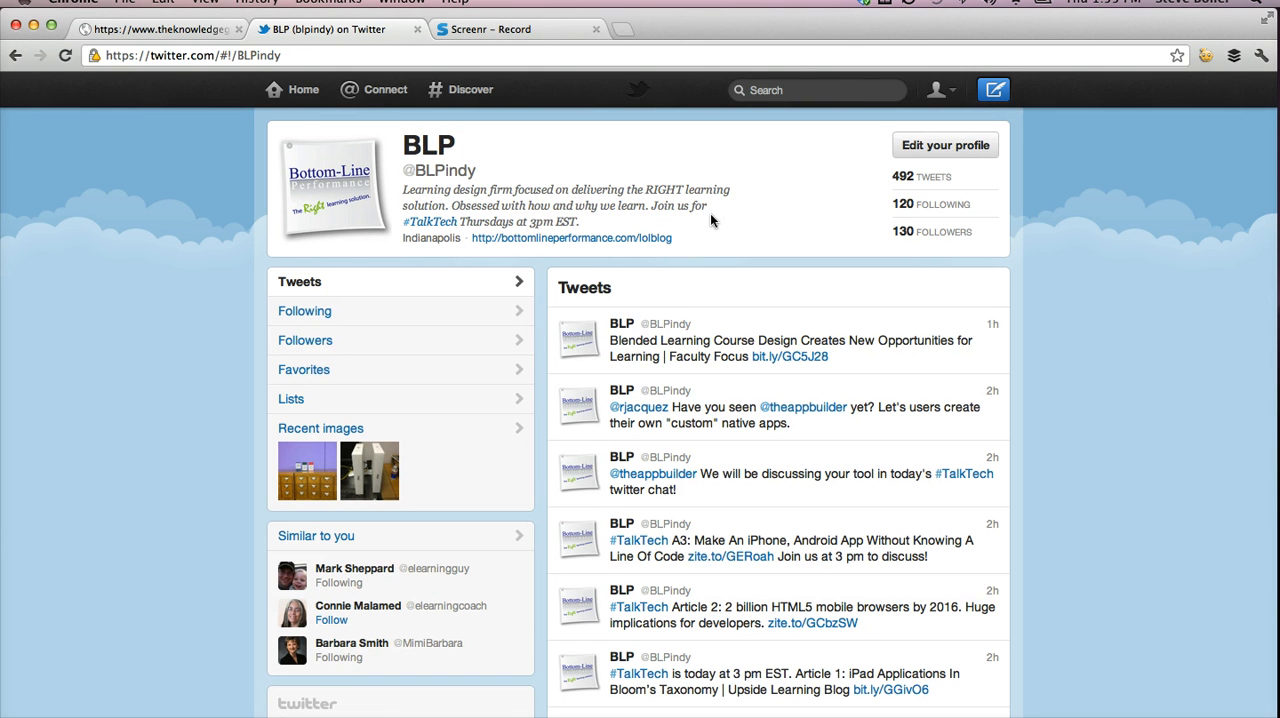
mouse_move(712, 204)
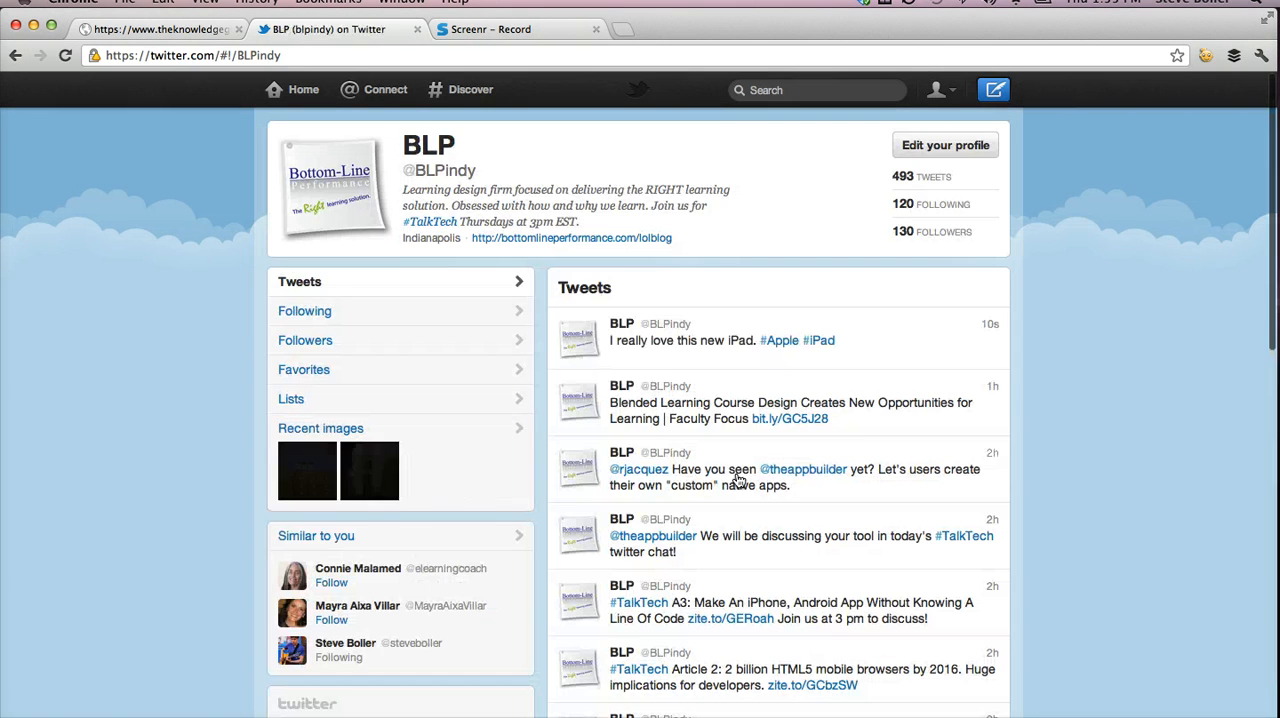
Follow the #iPad hashtag link in the newly posted tweet to its search results
left_click(820, 340)
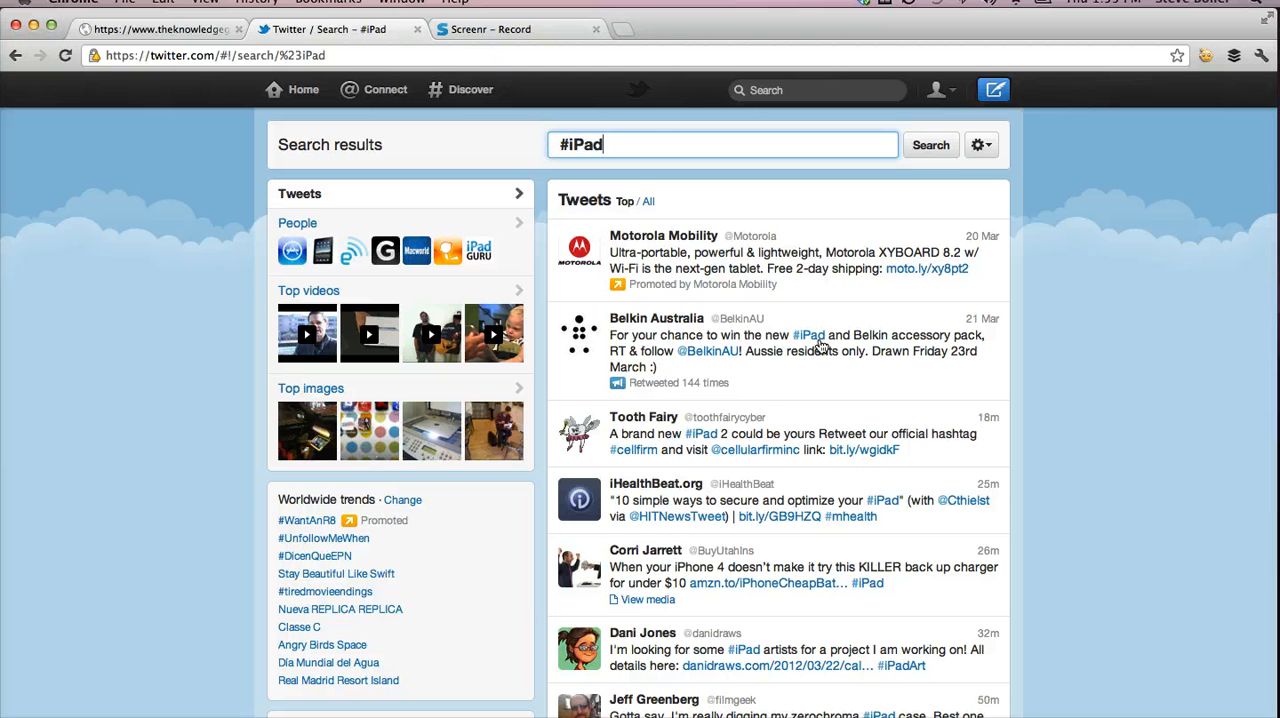
Switch the #iPad search from Top to All so the new iPad tweet is listed
scroll("down", 3)
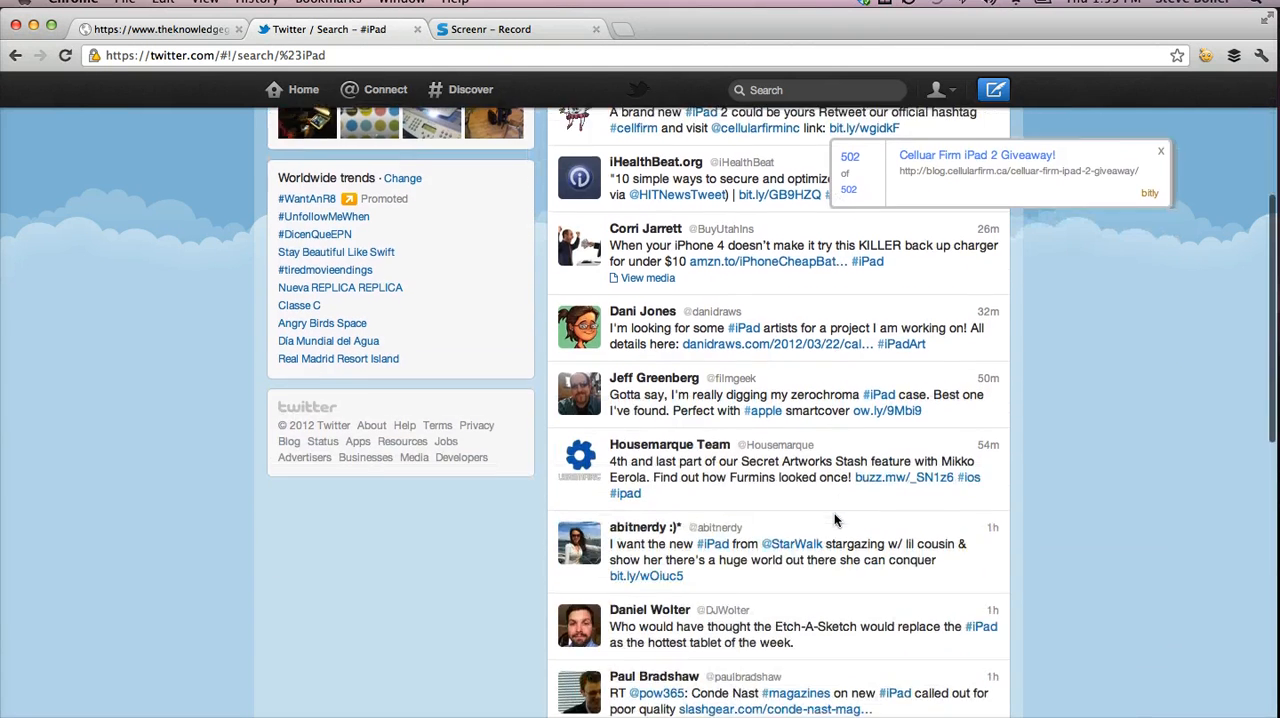
scroll("down", 3)
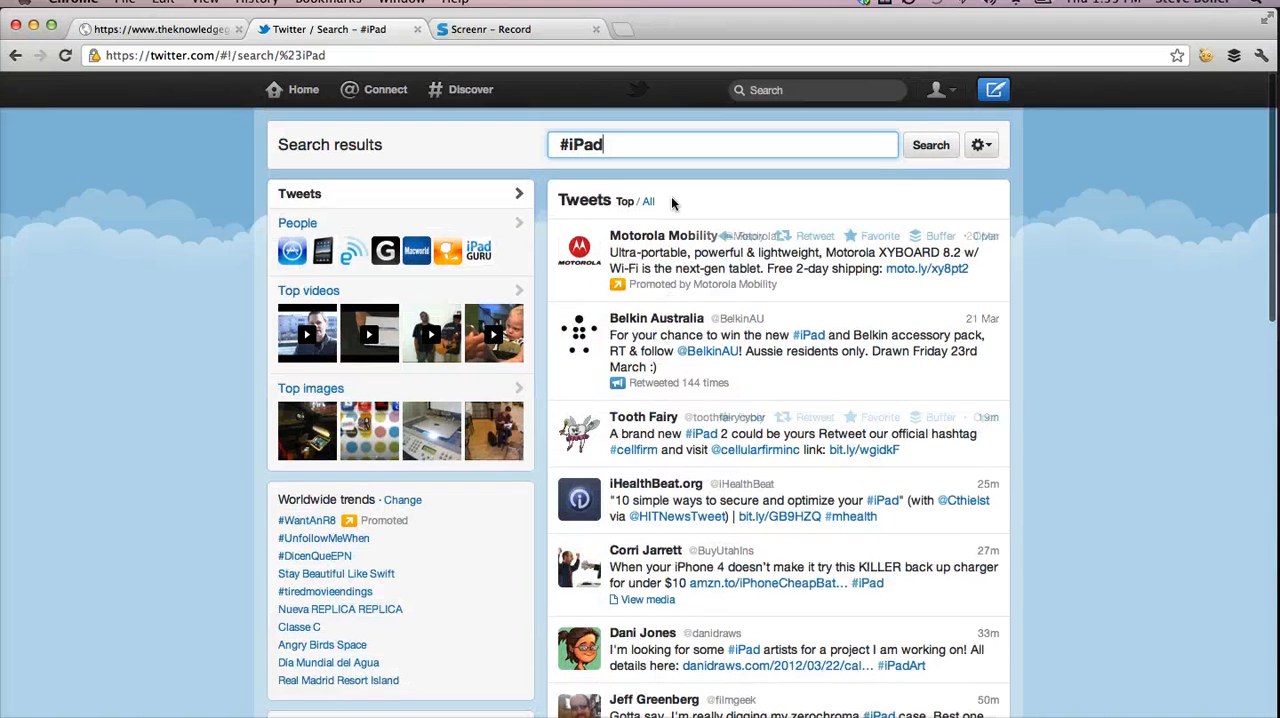
left_click(648, 200)
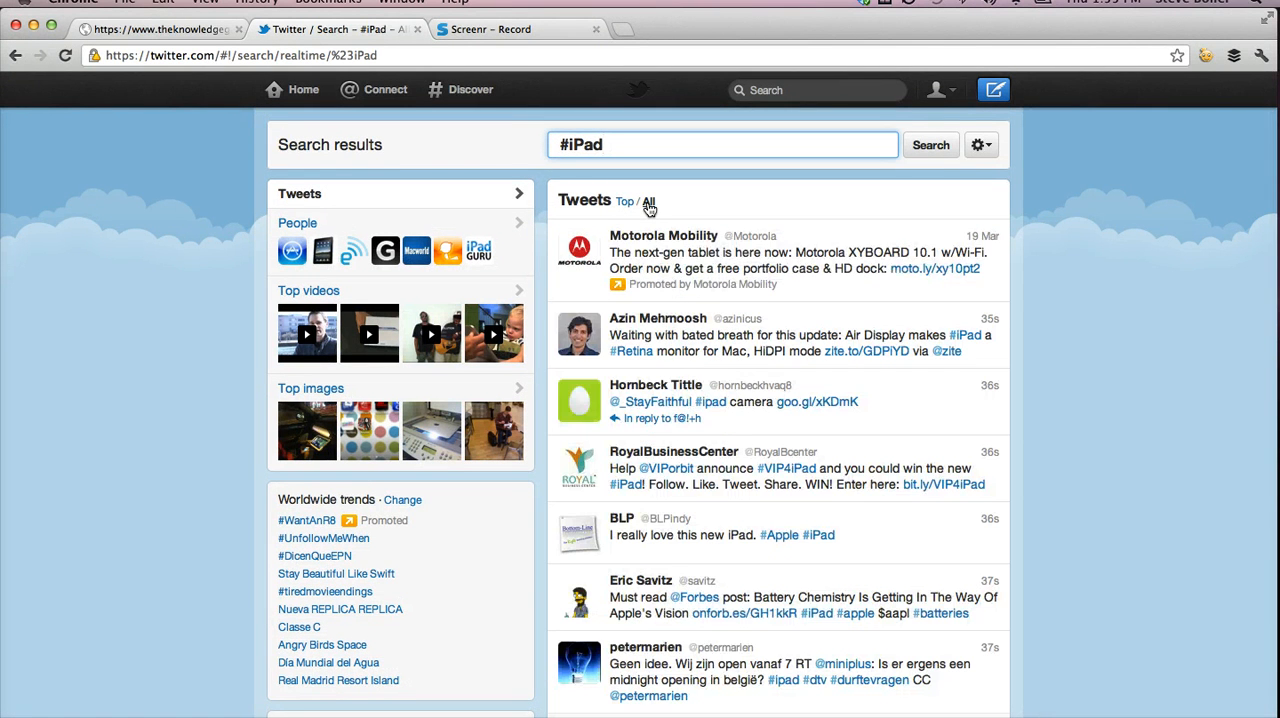